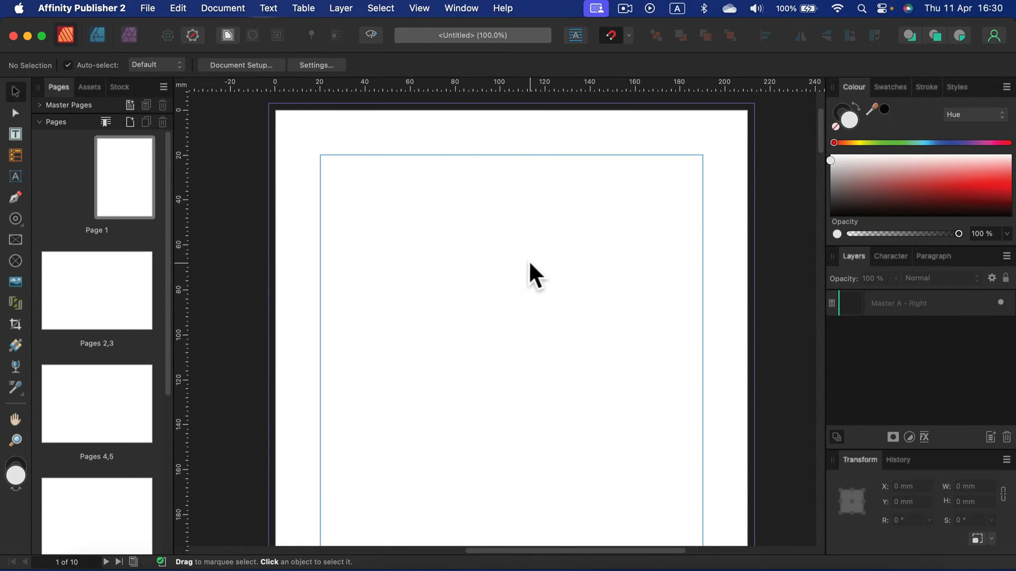
{"action": "mouse_move", "coordinate": [178, 118]}
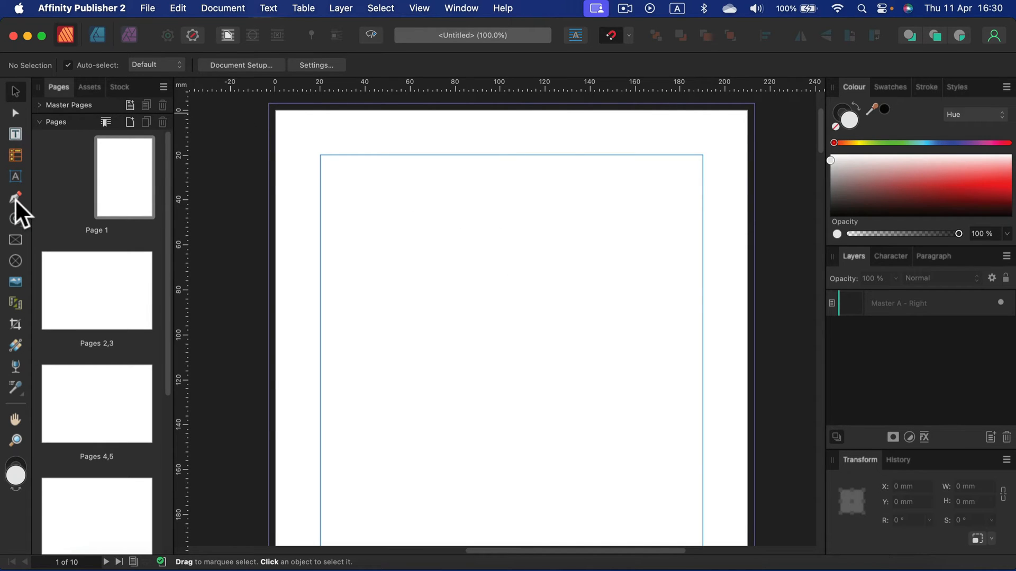
Activate the Pen Tool from the Tools panel
{"action": "left_click", "coordinate": [16, 198]}
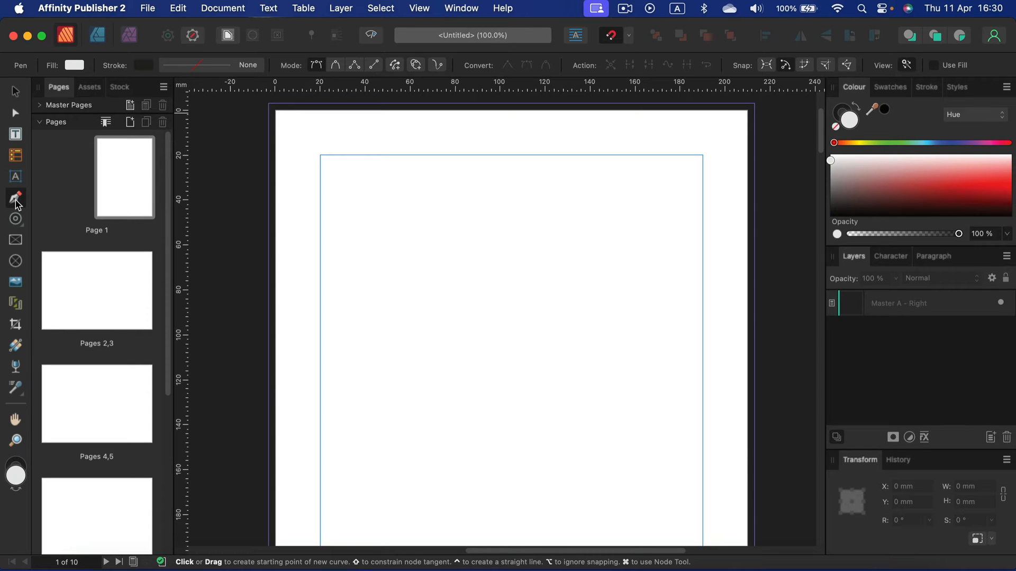
{"action": "mouse_move", "coordinate": [292, 84]}
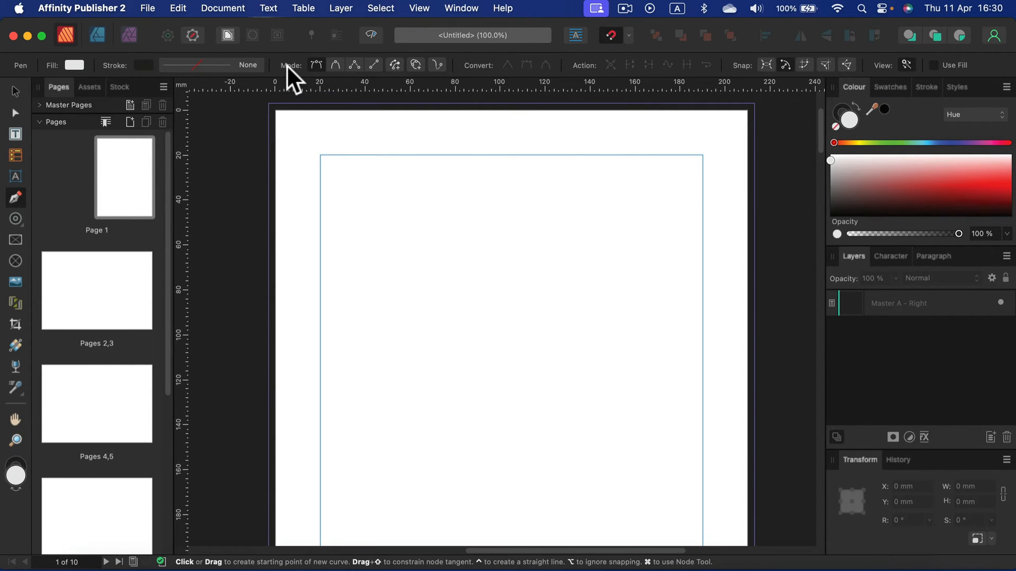
{"action": "mouse_move", "coordinate": [377, 79]}
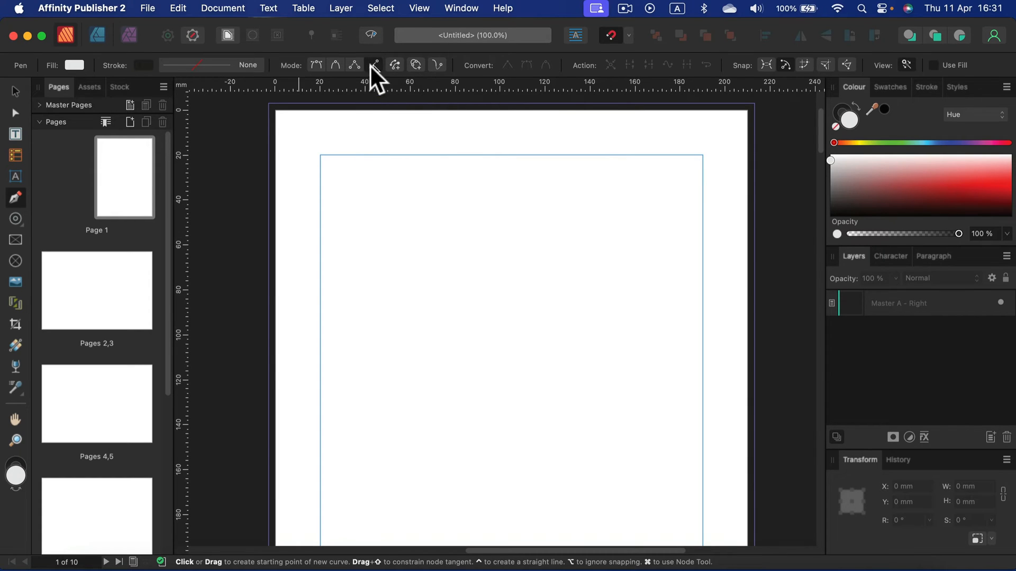
In Line mode, draw straight segments, including a long horizontal line to the right margin
{"action": "left_click", "coordinate": [349, 196]}
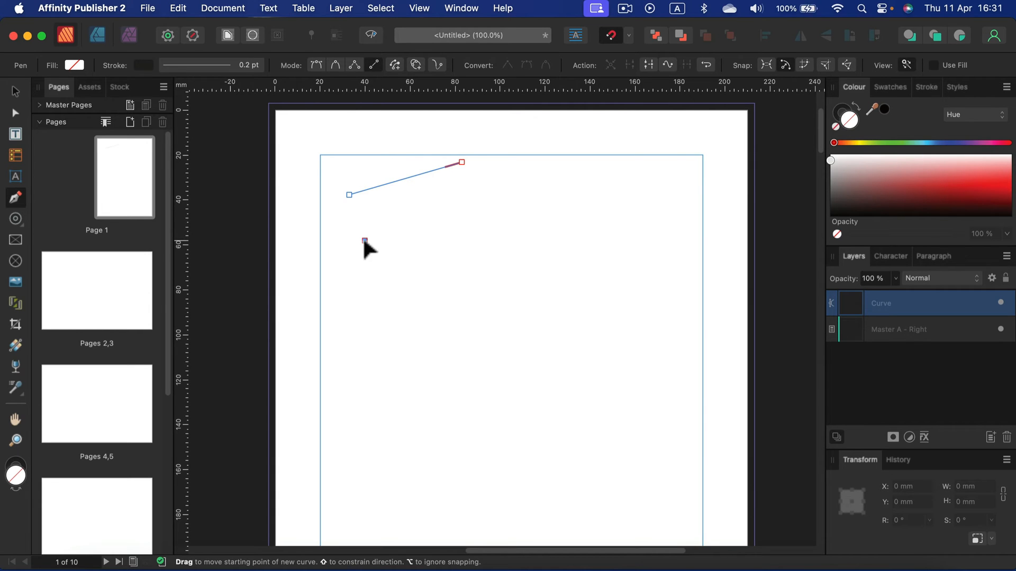
{"action": "left_click_drag", "start_coordinate": [406, 280], "coordinate": [544, 241]}
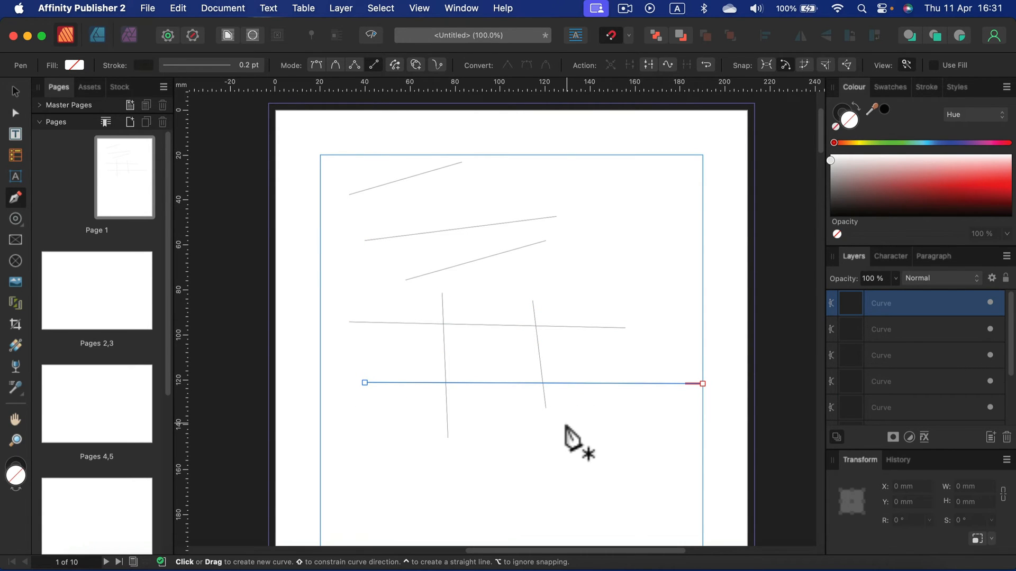
{"action": "left_click", "coordinate": [563, 409]}
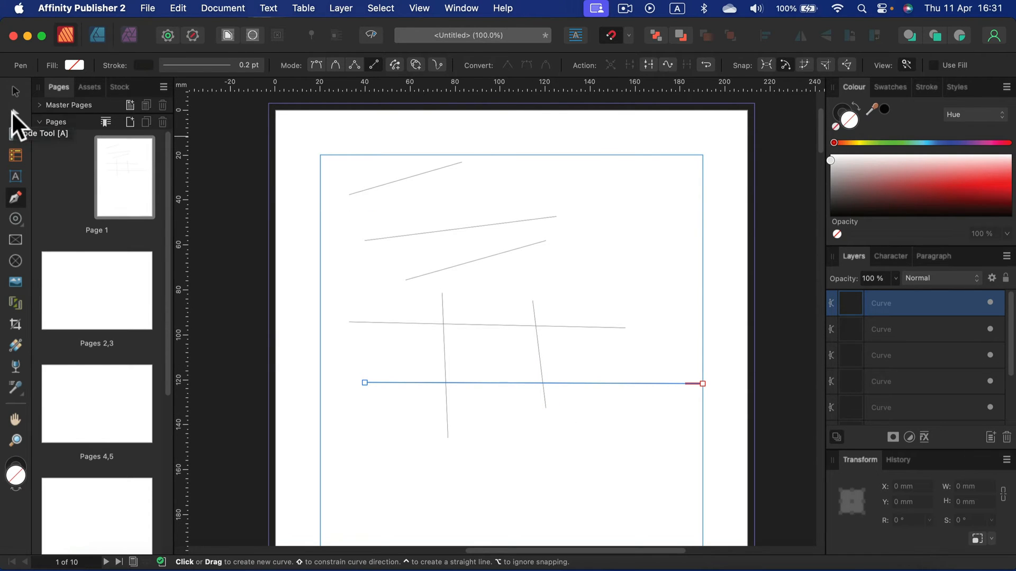
With the Node Tool, pull the lower line's right end node inward
{"action": "left_click", "coordinate": [14, 113]}
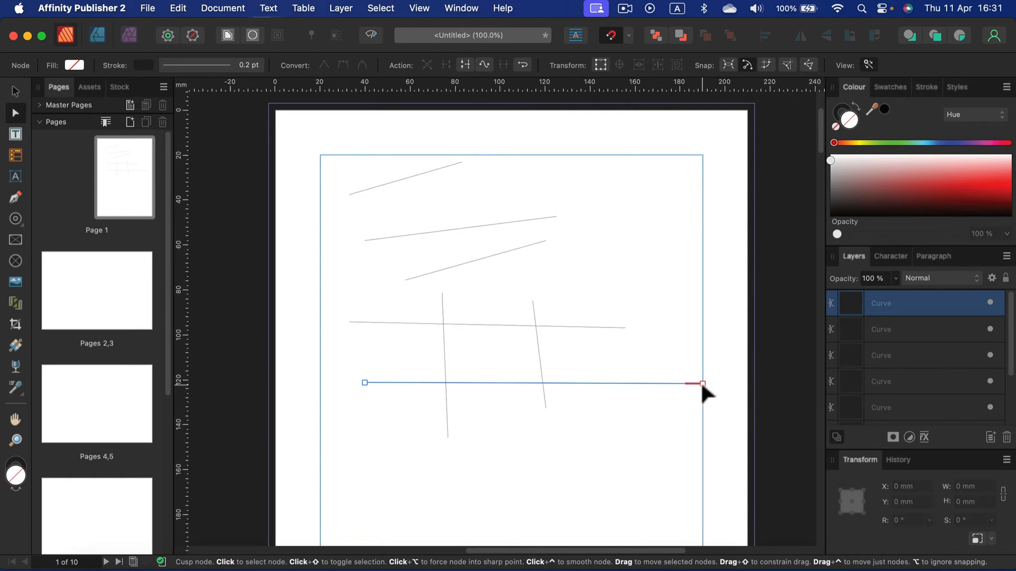
{"action": "left_click_drag", "start_coordinate": [699, 383], "coordinate": [612, 388]}
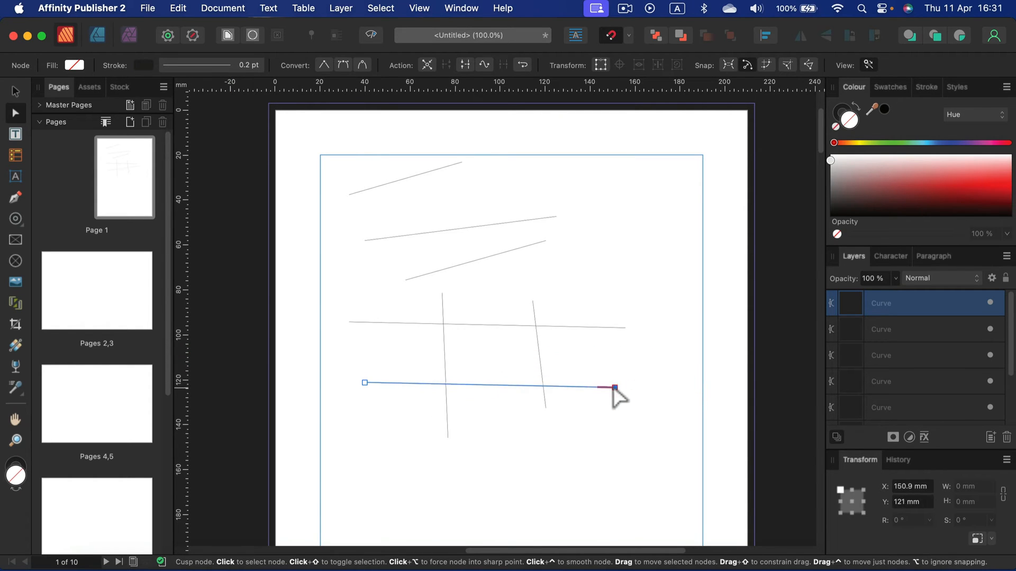
{"action": "left_click_drag", "start_coordinate": [613, 388], "coordinate": [632, 401]}
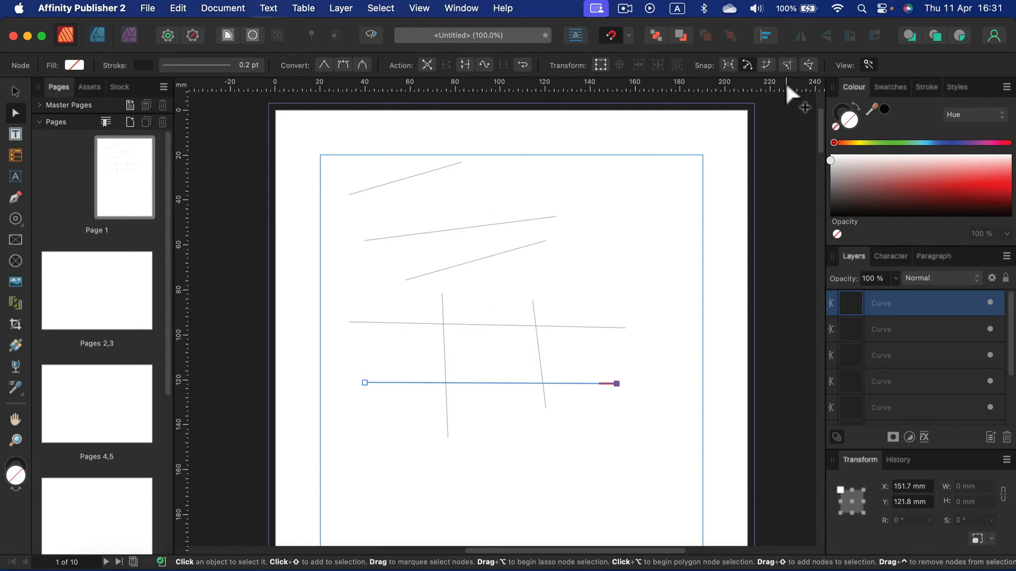
{"action": "mouse_move", "coordinate": [929, 98]}
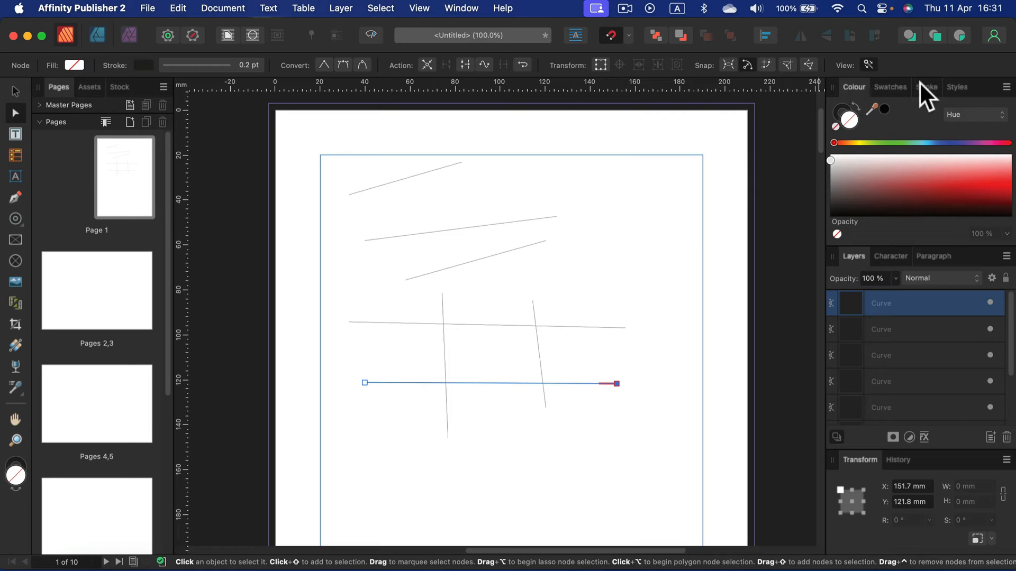
Give the lower line an 8.5 pt stroke with arrowheads on both ends
{"action": "left_click", "coordinate": [926, 87]}
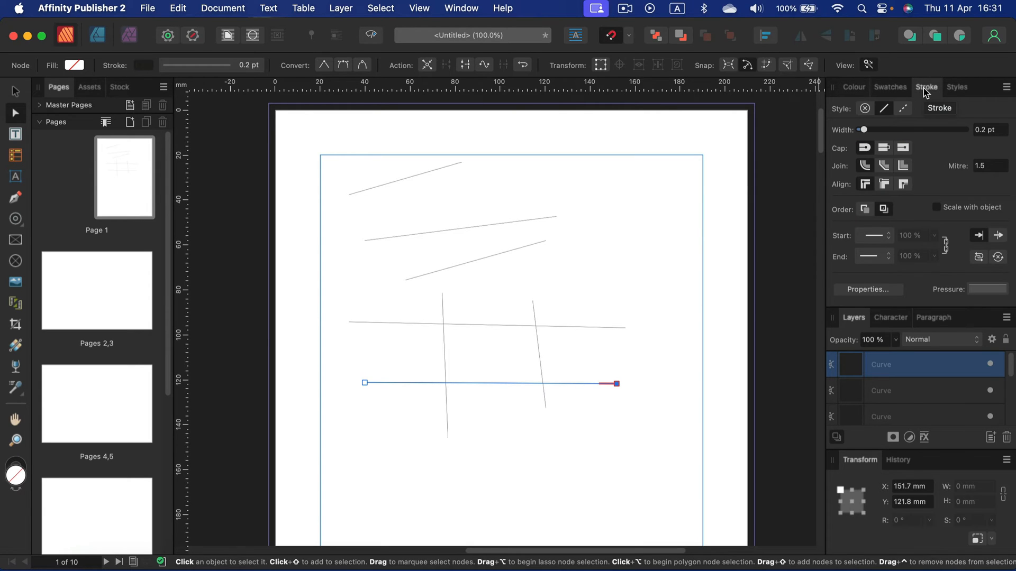
{"action": "left_click_drag", "start_coordinate": [862, 129], "coordinate": [875, 129]}
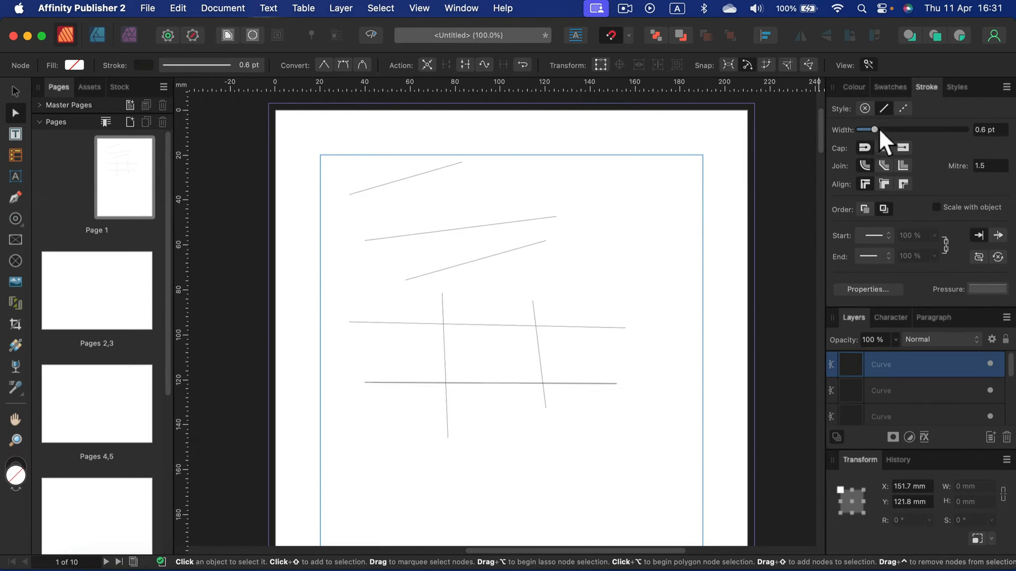
{"action": "left_click_drag", "start_coordinate": [875, 129], "coordinate": [906, 130]}
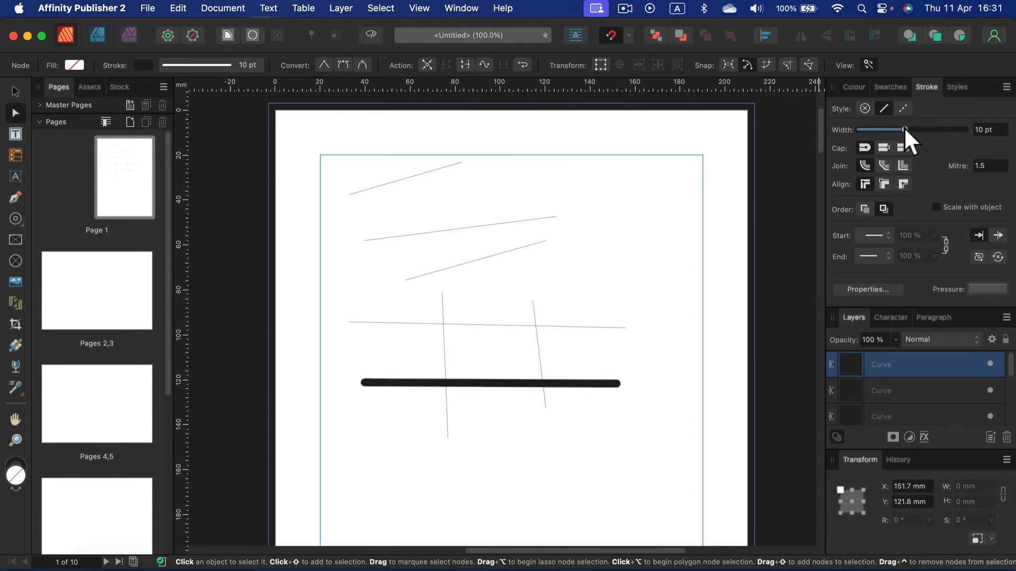
{"action": "left_click_drag", "start_coordinate": [906, 130], "coordinate": [901, 130]}
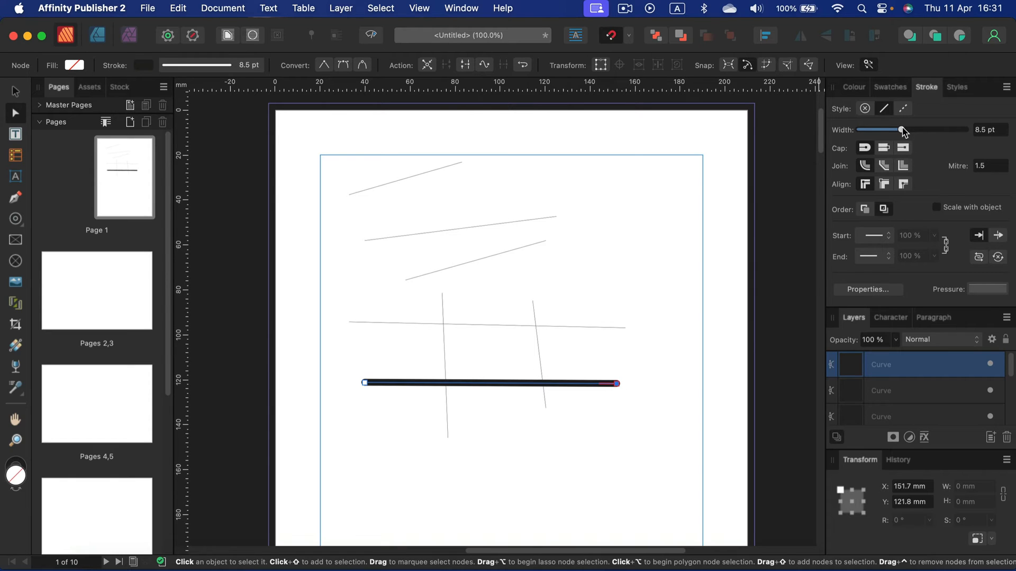
{"action": "left_click", "coordinate": [871, 236]}
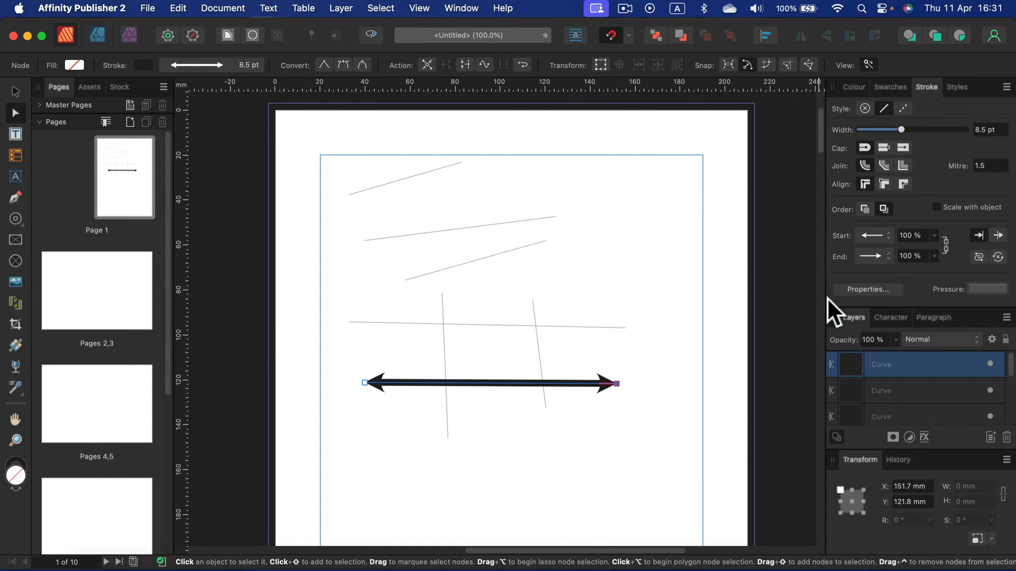
{"action": "mouse_move", "coordinate": [834, 302]}
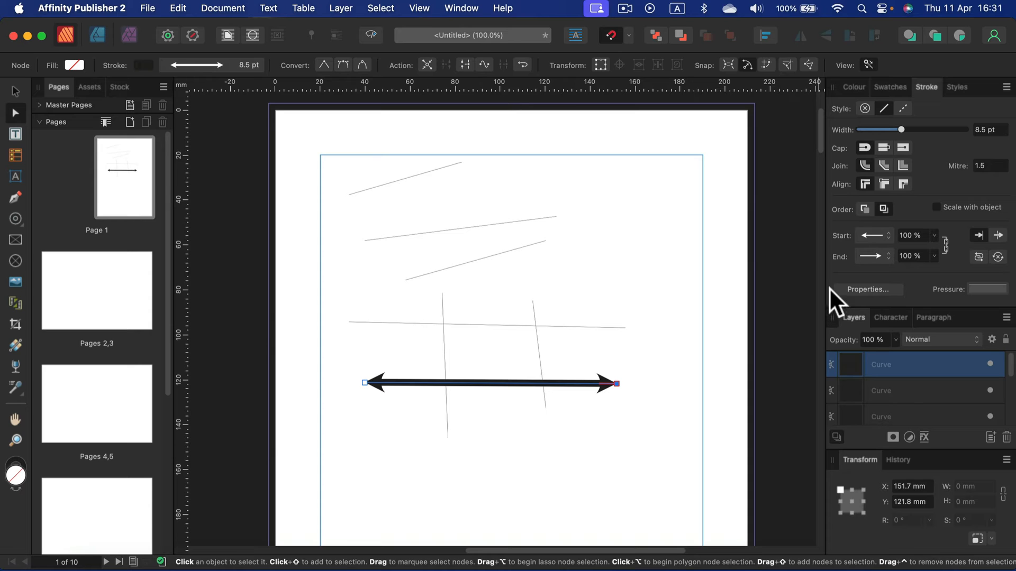
{"action": "mouse_move", "coordinate": [903, 108]}
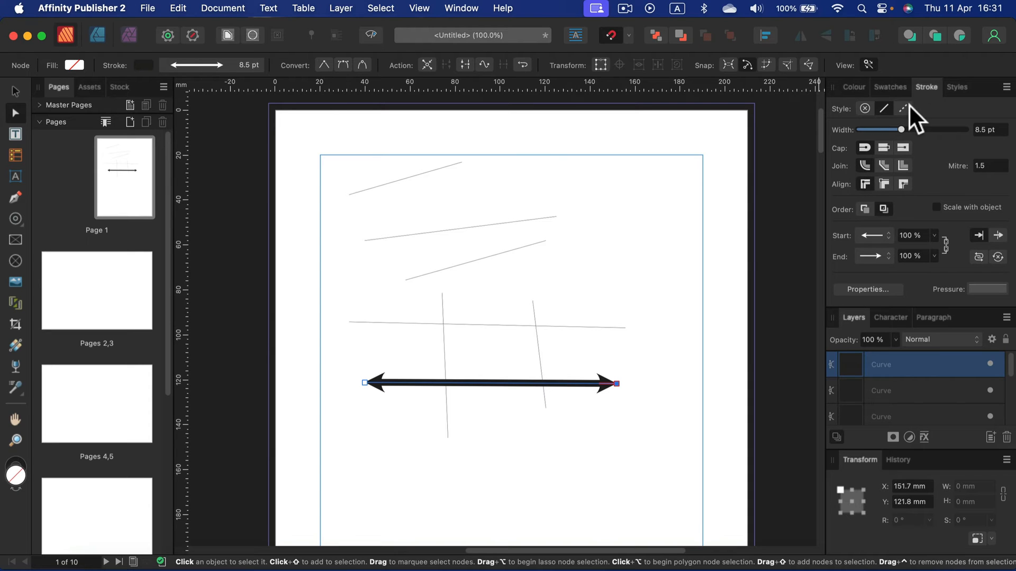
Switch the line's stroke to the Dash style
{"action": "left_click", "coordinate": [902, 109]}
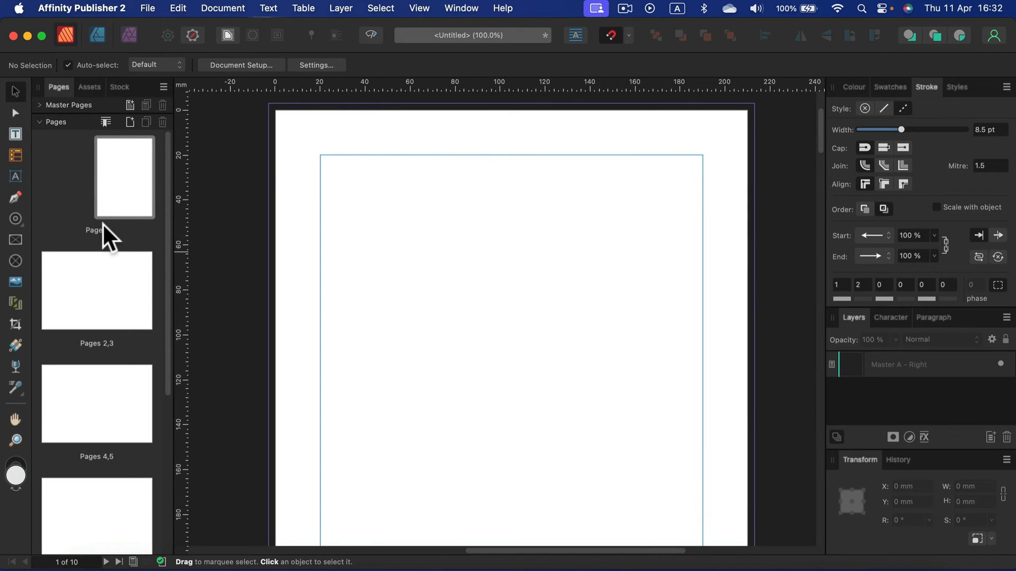
Draw a two-node curve near the top of the page with the Pen Tool
{"action": "left_click", "coordinate": [15, 198]}
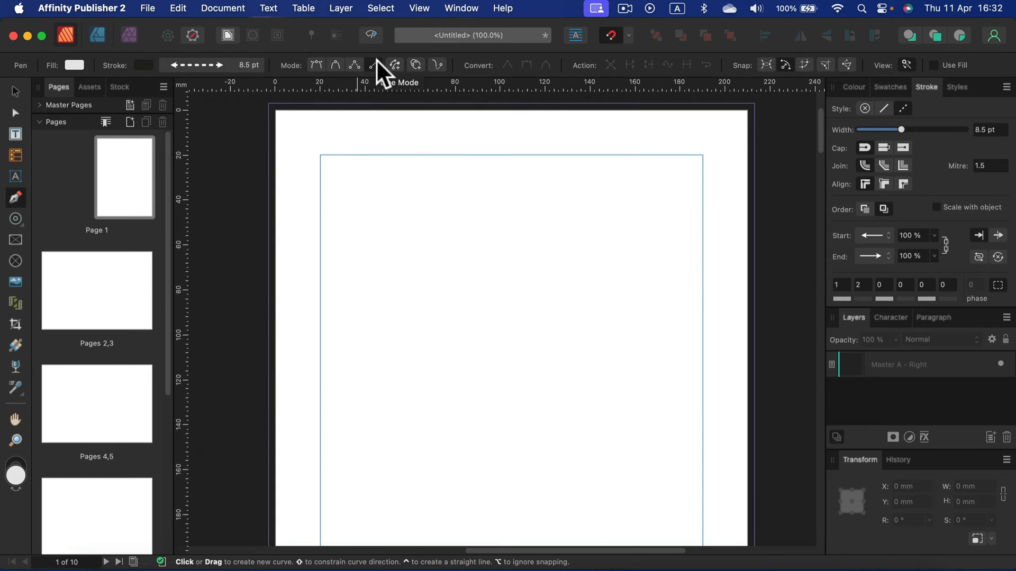
{"action": "mouse_move", "coordinate": [325, 77]}
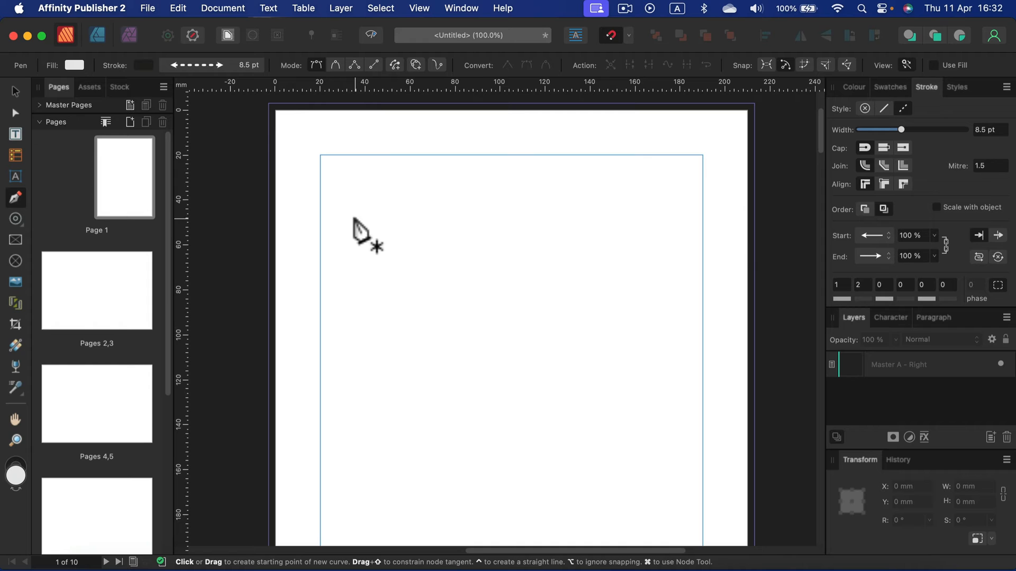
{"action": "left_click_drag", "start_coordinate": [334, 237], "coordinate": [364, 197]}
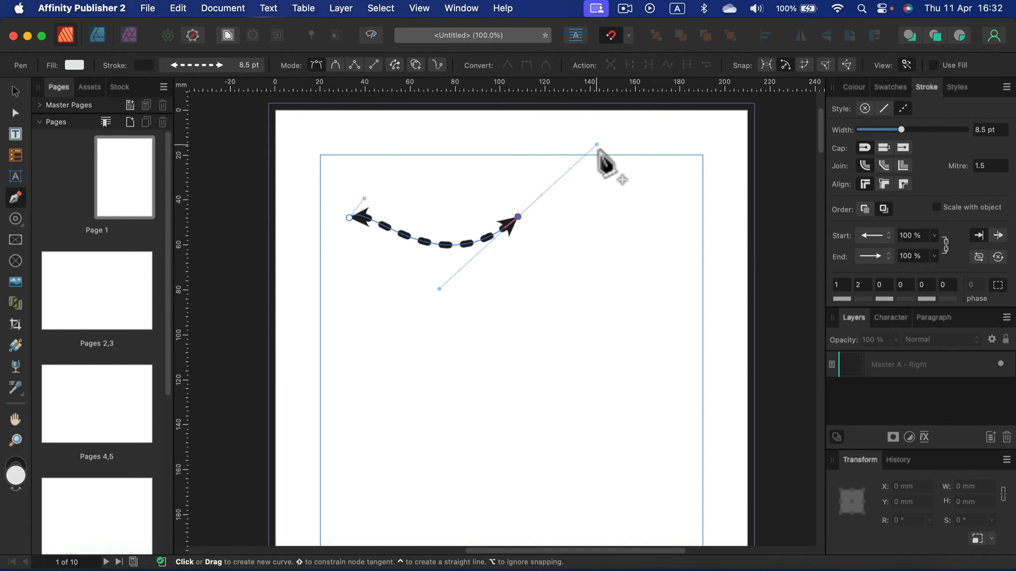
{"action": "left_click_drag", "start_coordinate": [597, 145], "coordinate": [677, 178]}
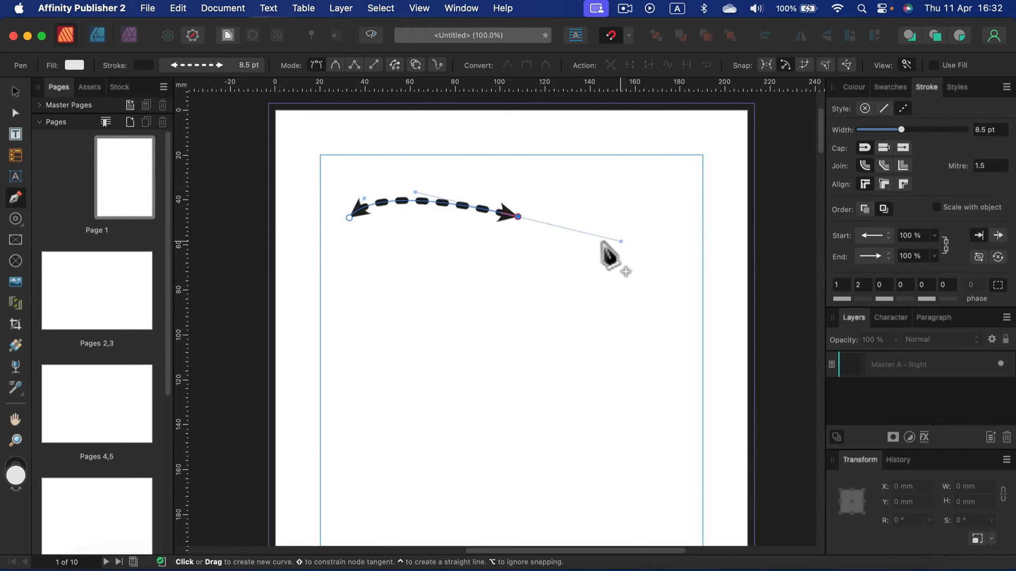
Reshape the curve into an even downward arc
{"action": "left_click_drag", "start_coordinate": [620, 241], "coordinate": [596, 257]}
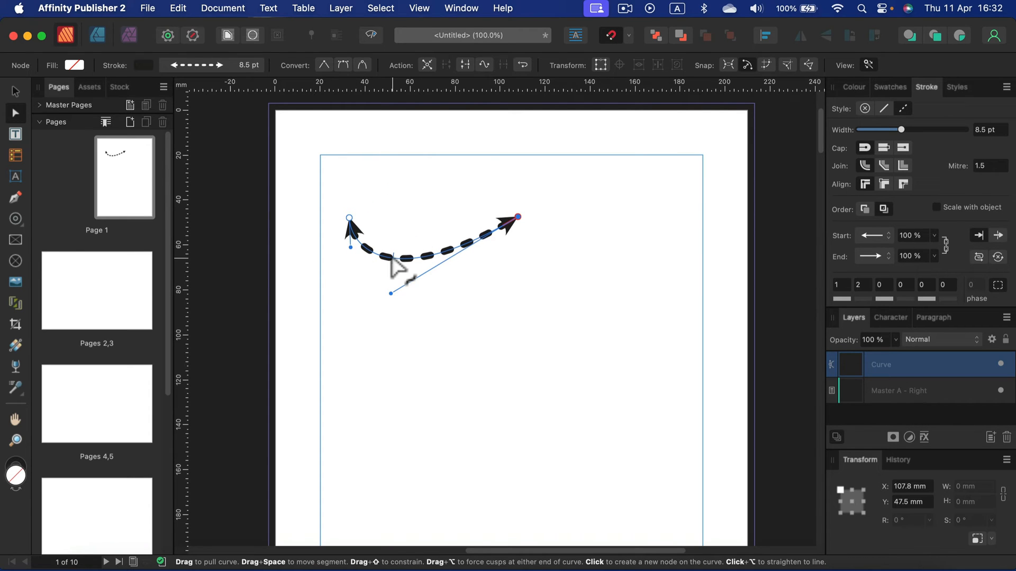
{"action": "left_click_drag", "start_coordinate": [396, 253], "coordinate": [622, 214]}
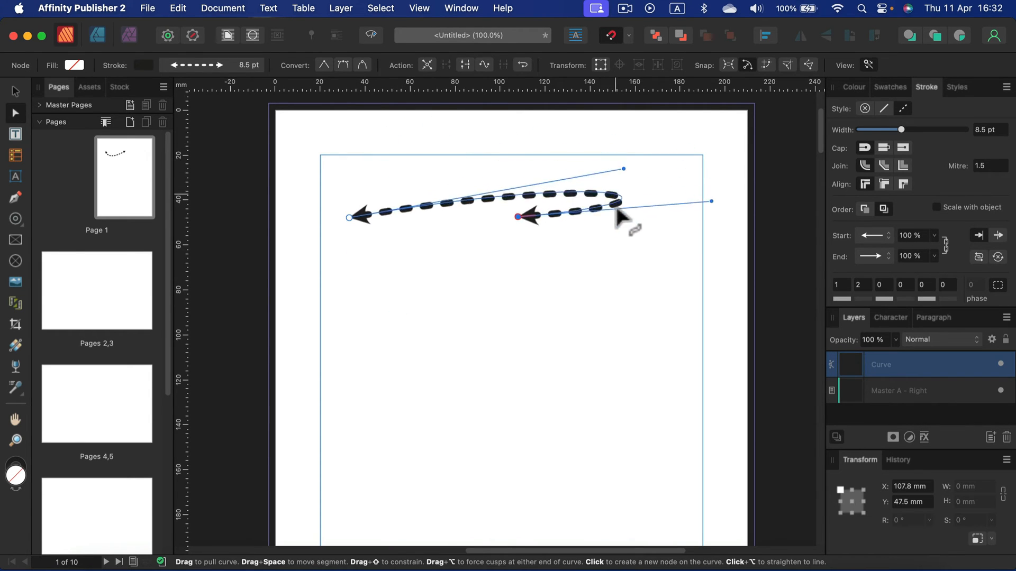
{"action": "left_click_drag", "start_coordinate": [622, 201], "coordinate": [519, 217]}
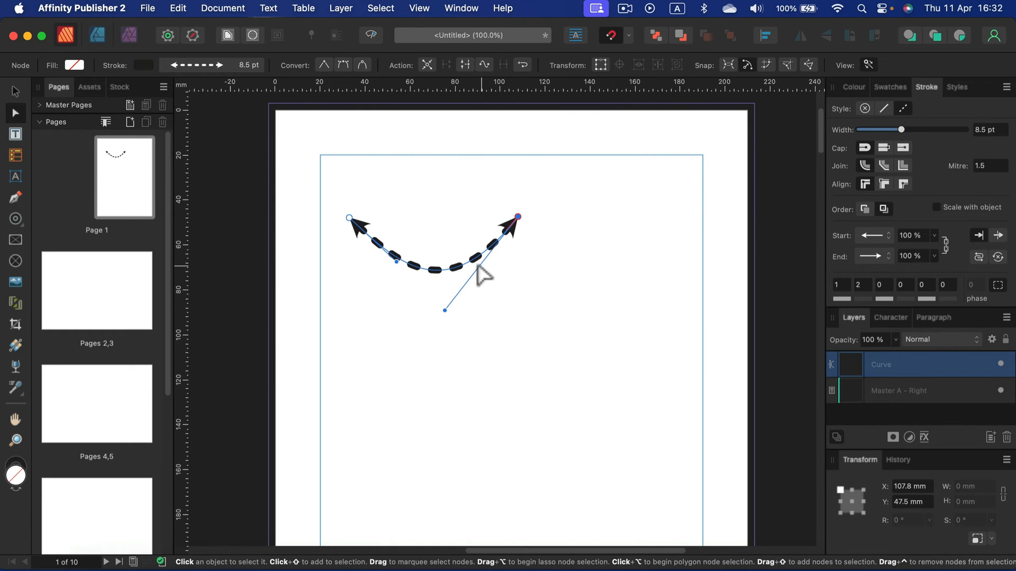
{"action": "left_click", "coordinate": [871, 235]}
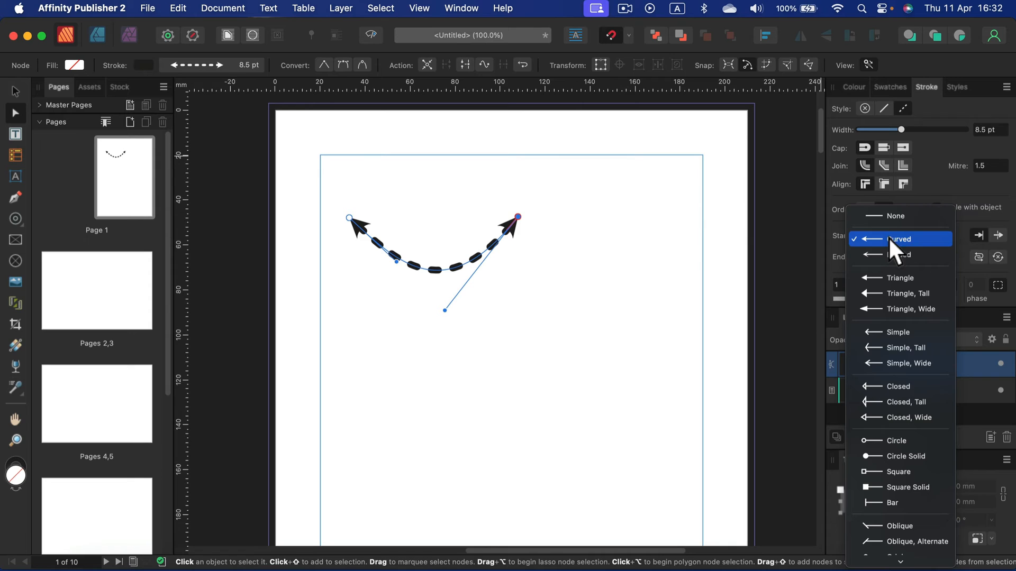
Set the curve's Start and End arrowheads to None
{"action": "left_click", "coordinate": [897, 236]}
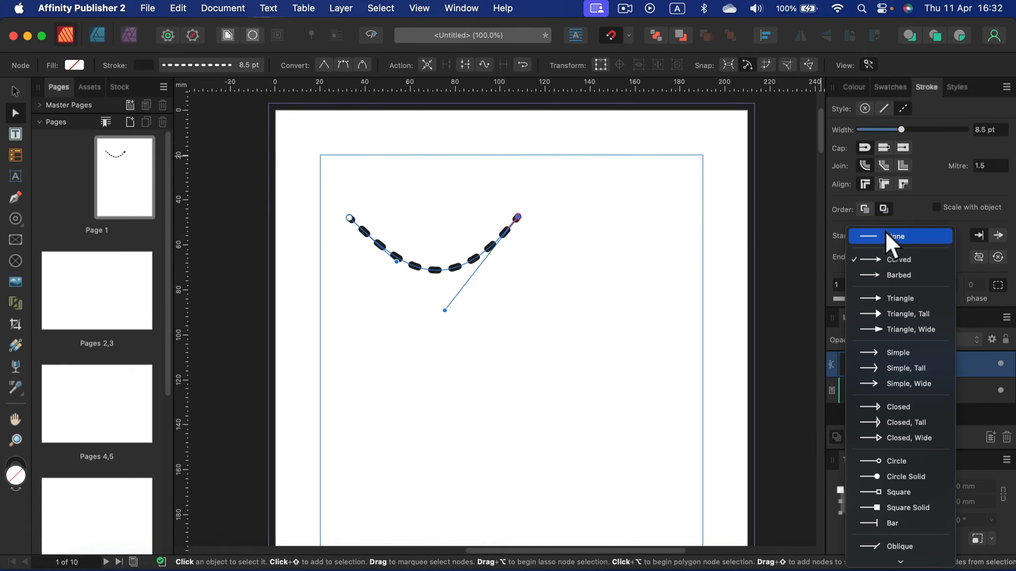
{"action": "left_click", "coordinate": [898, 236]}
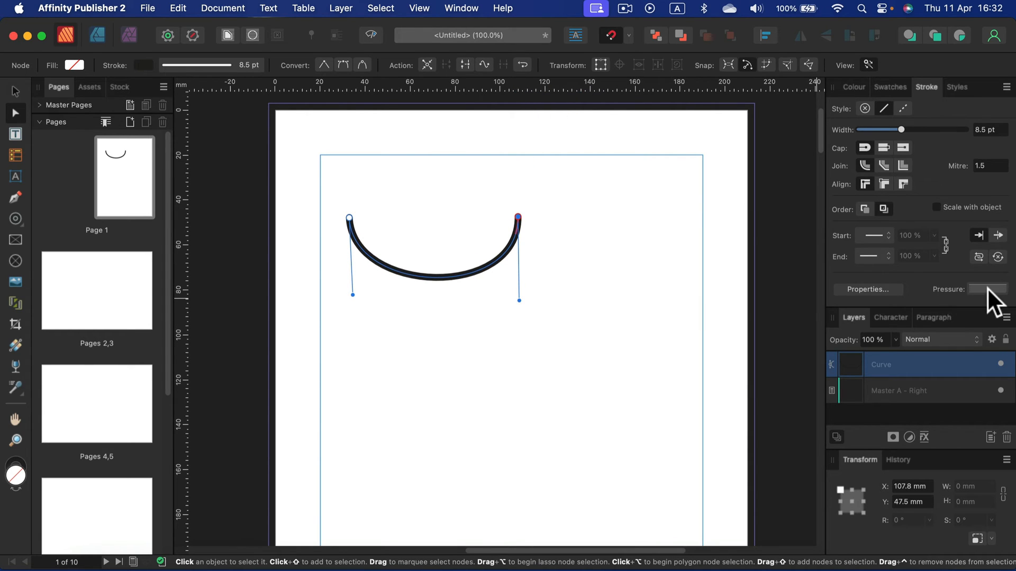
{"action": "left_click", "coordinate": [987, 289]}
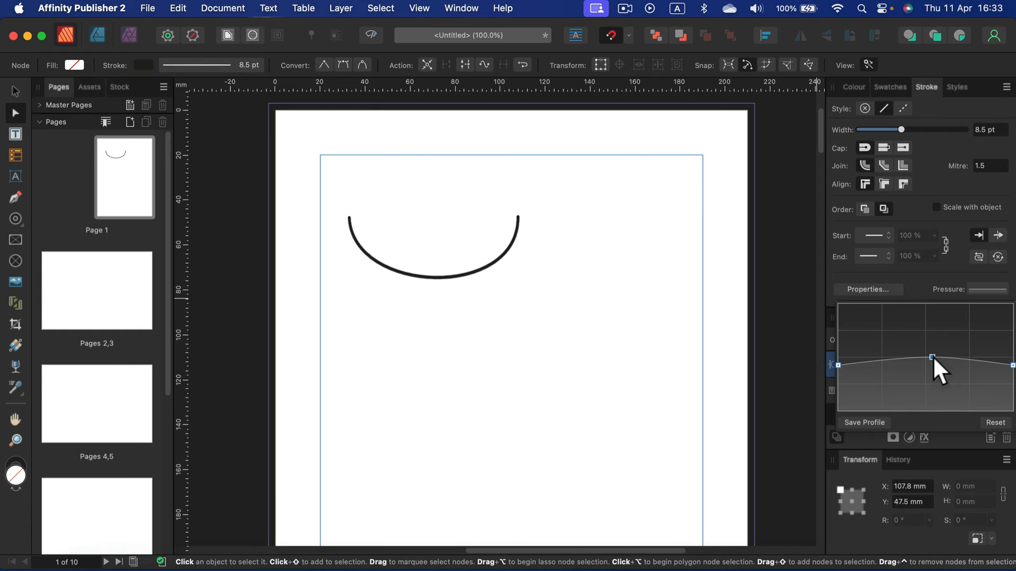
Test swelling and thinning pressure profiles, reset to even width, and lower the stroke width
{"action": "left_click_drag", "start_coordinate": [931, 358], "coordinate": [925, 308]}
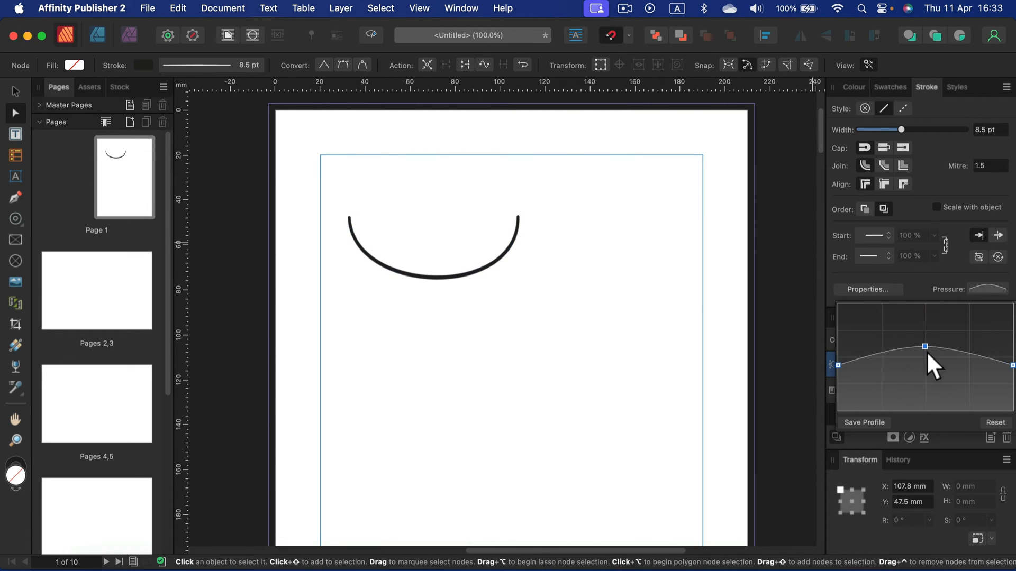
{"action": "left_click_drag", "start_coordinate": [926, 347], "coordinate": [929, 399]}
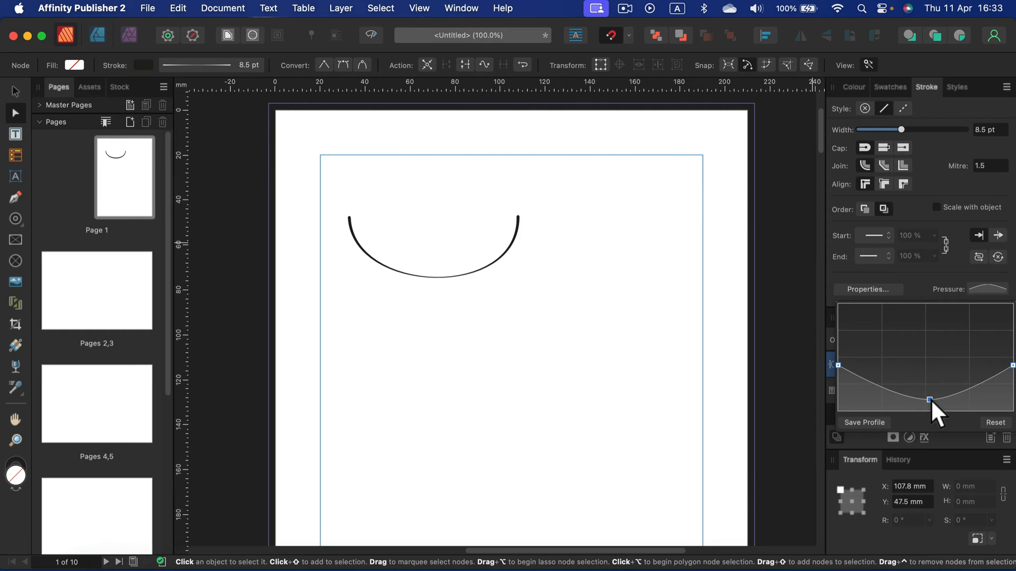
{"action": "left_click_drag", "start_coordinate": [927, 399], "coordinate": [932, 391]}
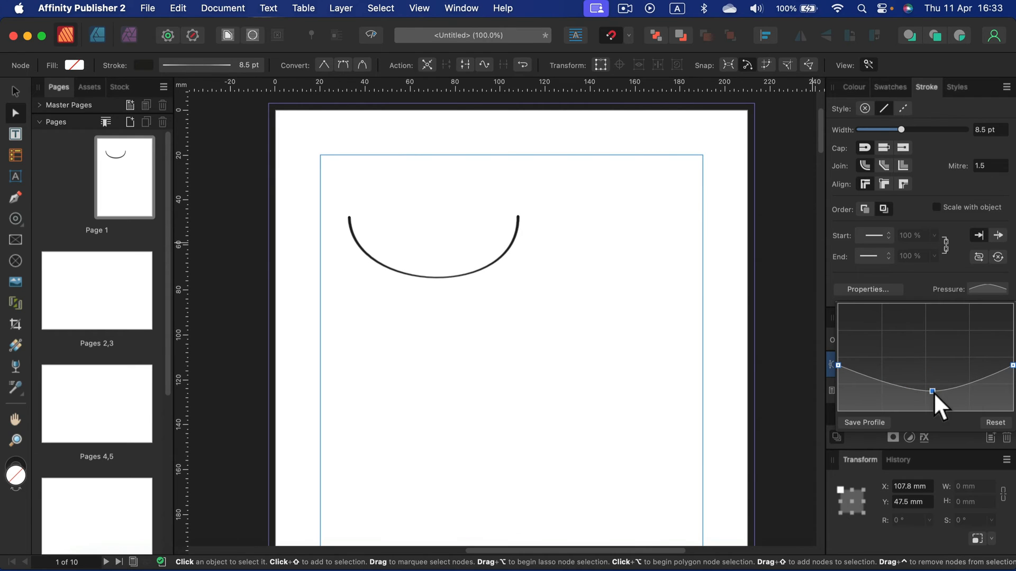
{"action": "left_click_drag", "start_coordinate": [931, 392], "coordinate": [931, 398]}
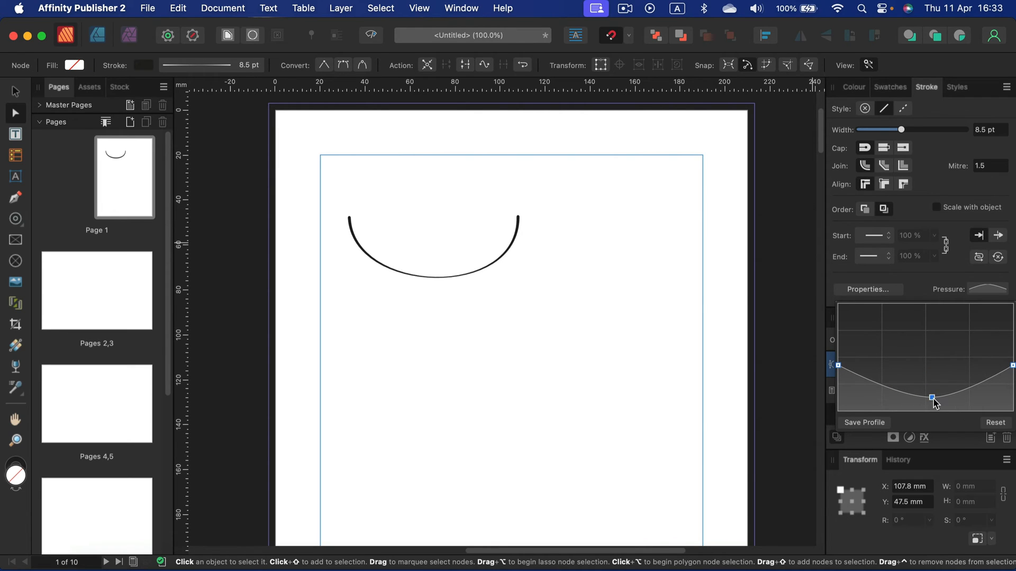
{"action": "left_click_drag", "start_coordinate": [931, 398], "coordinate": [920, 316]}
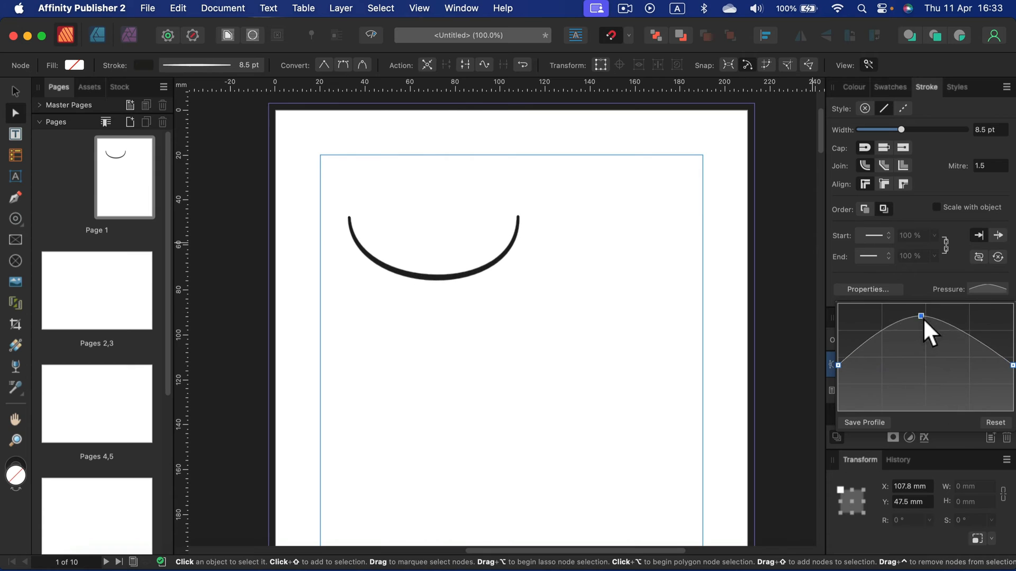
{"action": "left_click_drag", "start_coordinate": [921, 316], "coordinate": [921, 332]}
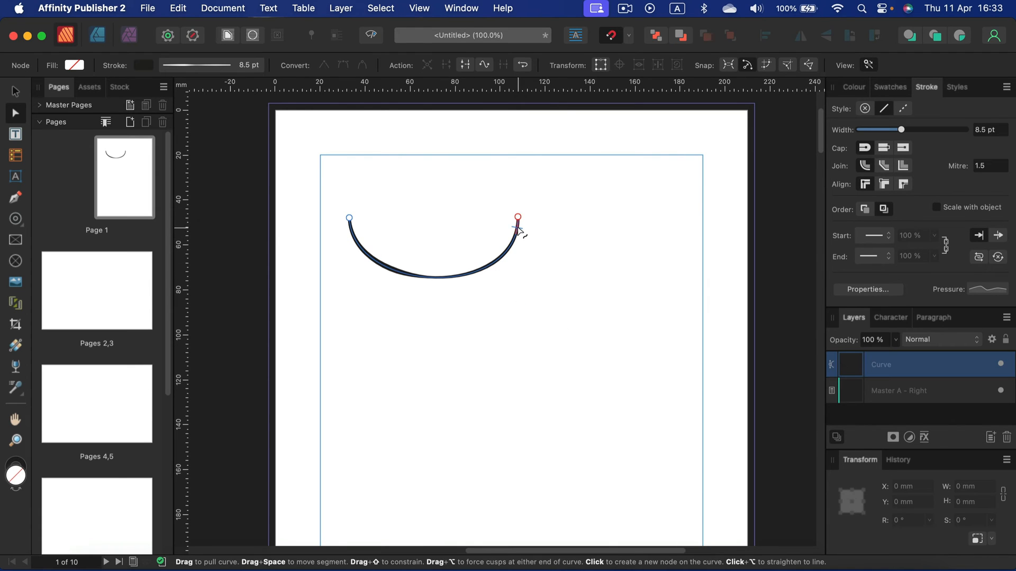
{"action": "left_click", "coordinate": [987, 290]}
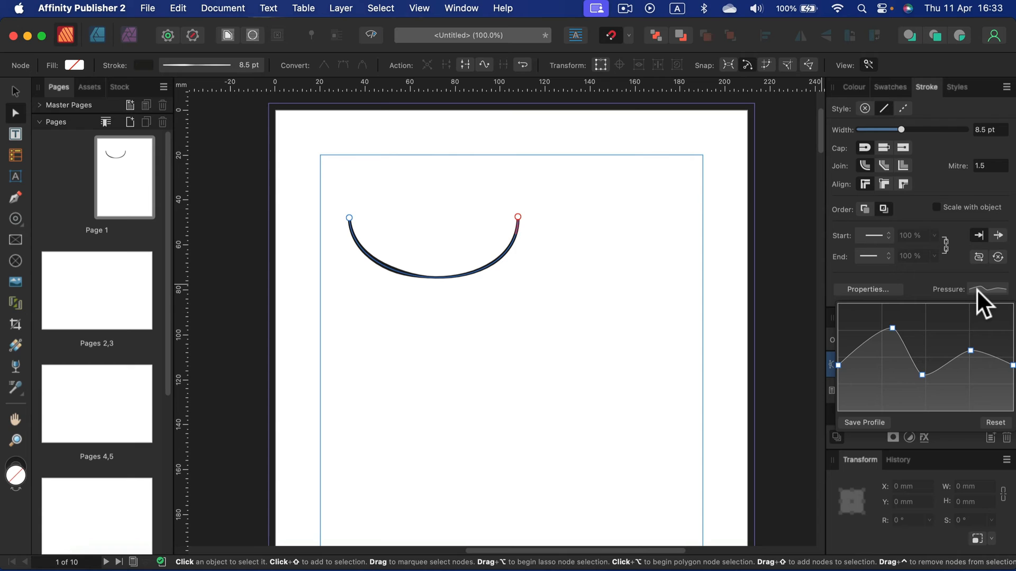
{"action": "left_click", "coordinate": [995, 423]}
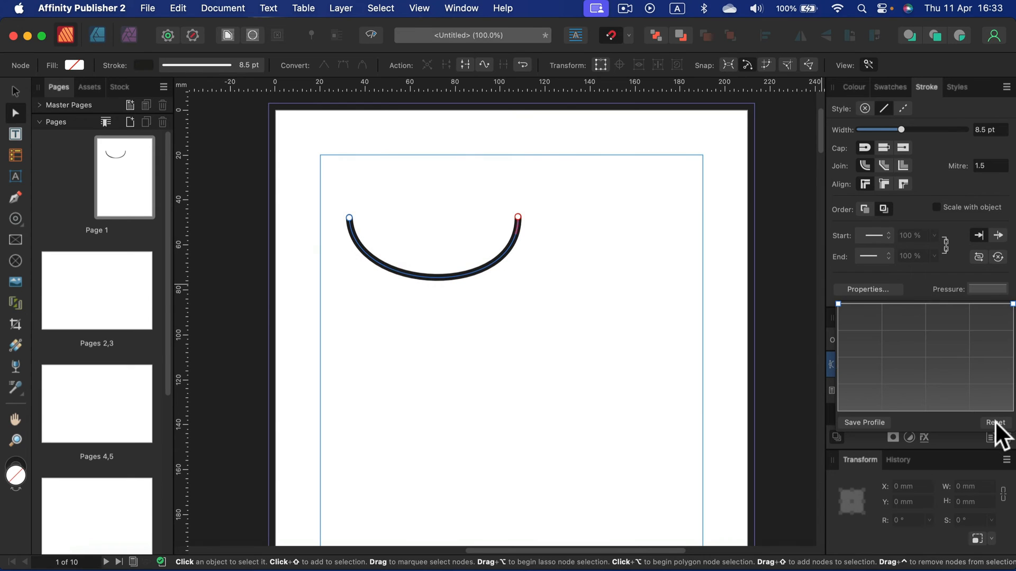
{"action": "left_click_drag", "start_coordinate": [900, 130], "coordinate": [887, 130]}
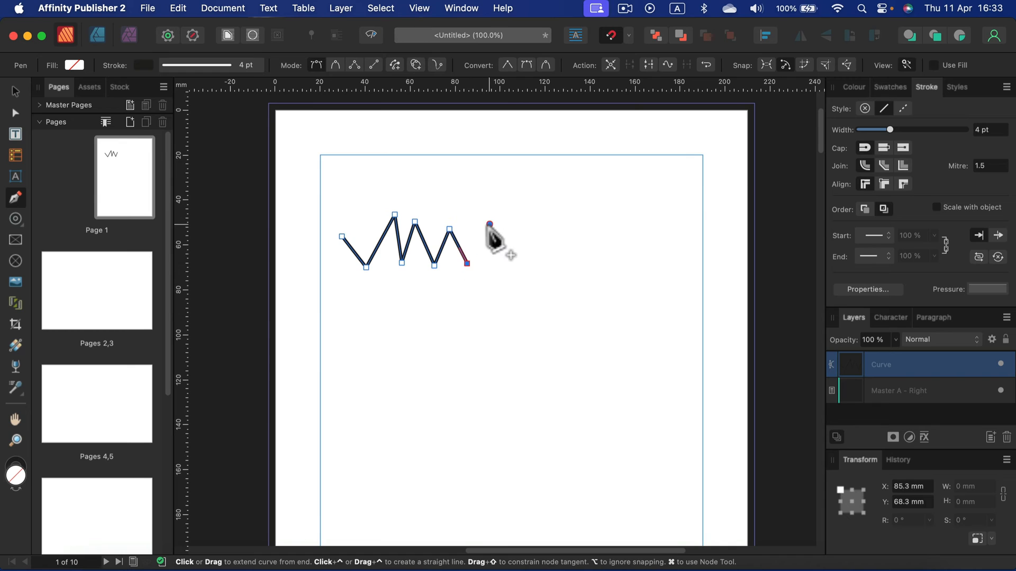
Add two more points extending the zigzag to the right
{"action": "left_click", "coordinate": [552, 235]}
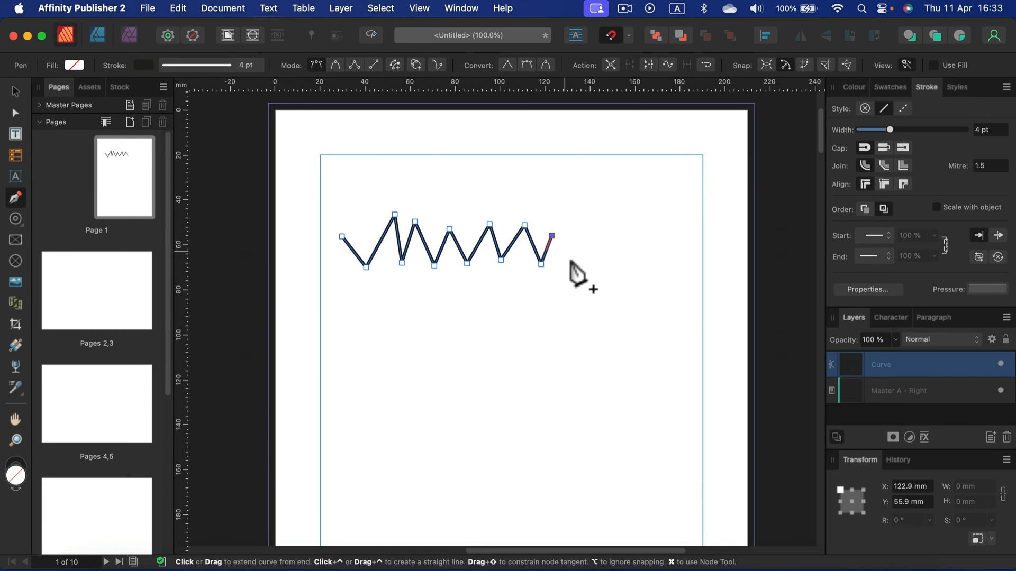
{"action": "left_click", "coordinate": [583, 255]}
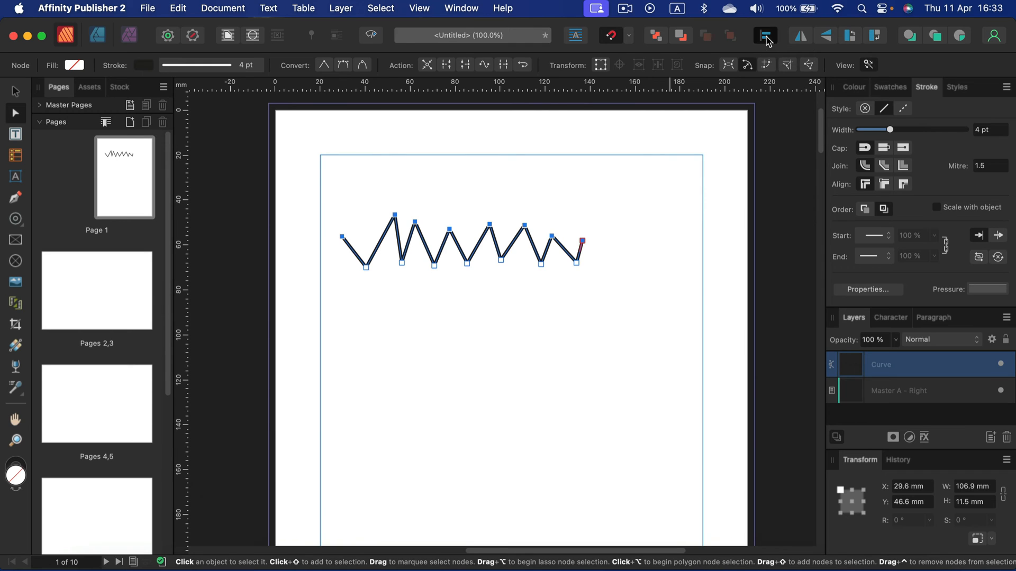
Align the zigzag's nodes into even rows and convert them to sharp corners
{"action": "left_click", "coordinate": [765, 35]}
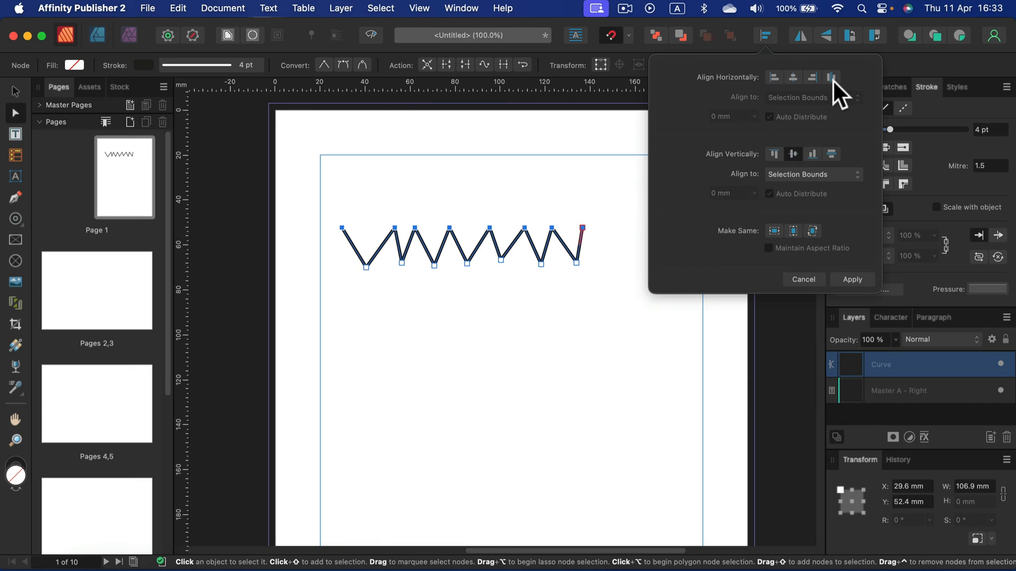
{"action": "mouse_move", "coordinate": [832, 77]}
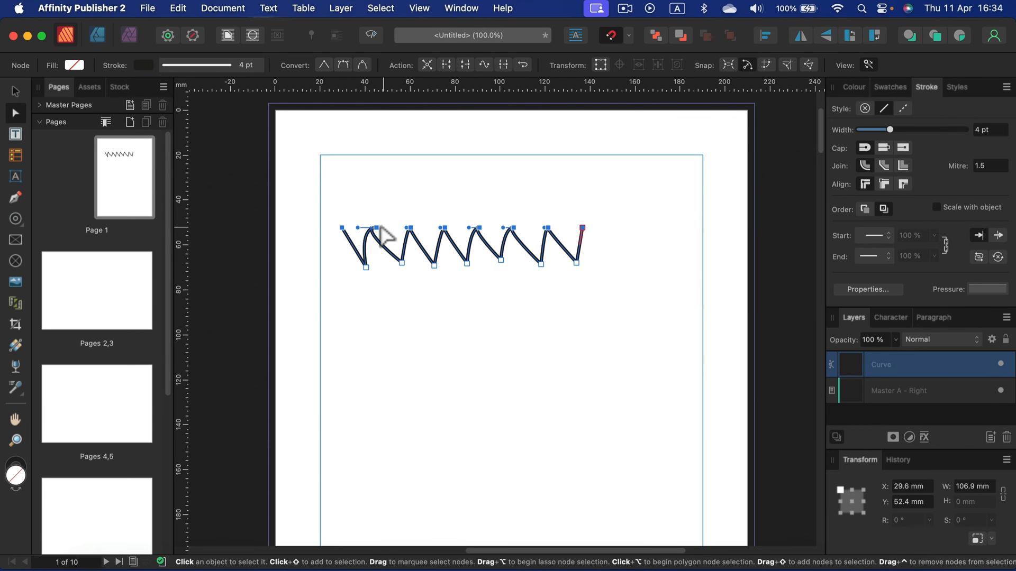
{"action": "mouse_move", "coordinate": [334, 100]}
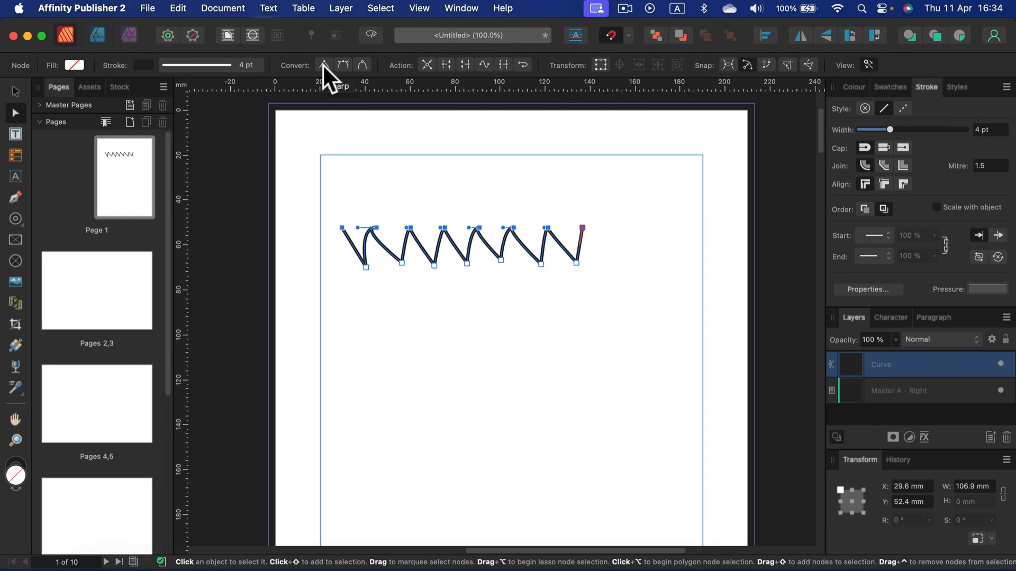
{"action": "left_click", "coordinate": [324, 65]}
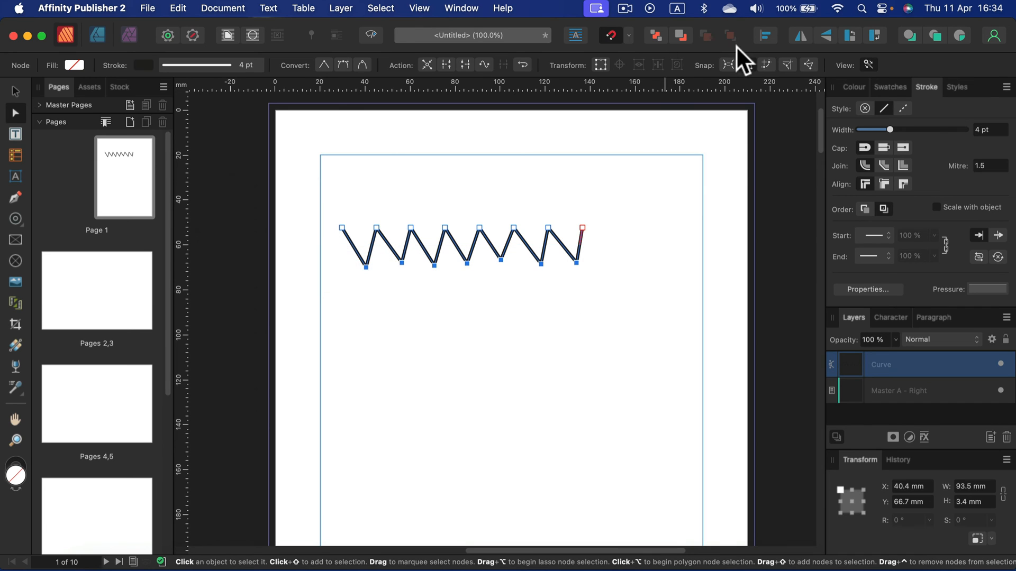
{"action": "left_click", "coordinate": [764, 35]}
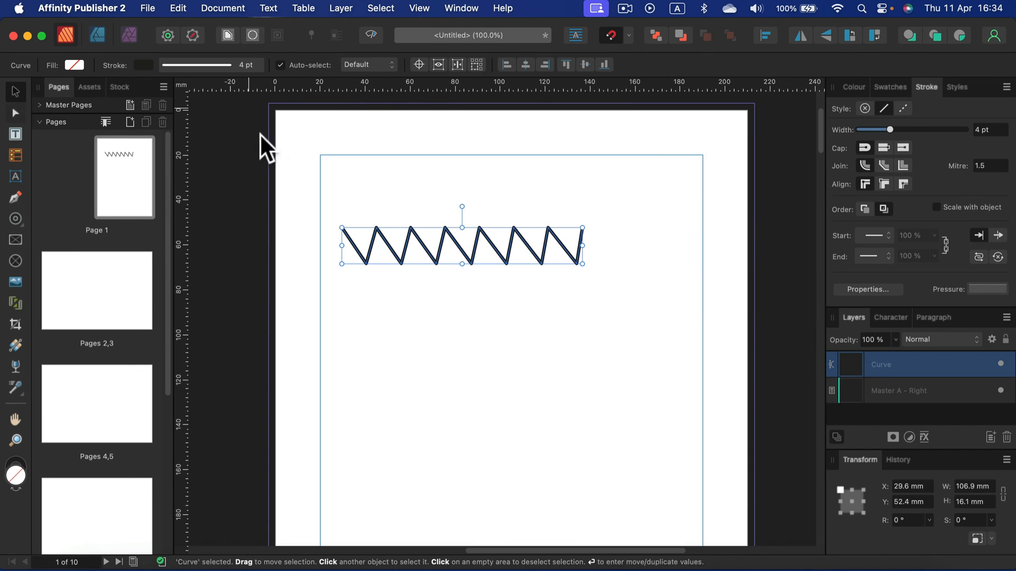
Draw an S-curve below the zigzag, widen its stroke, and taper its pressure toward both ends
{"action": "left_click", "coordinate": [606, 204]}
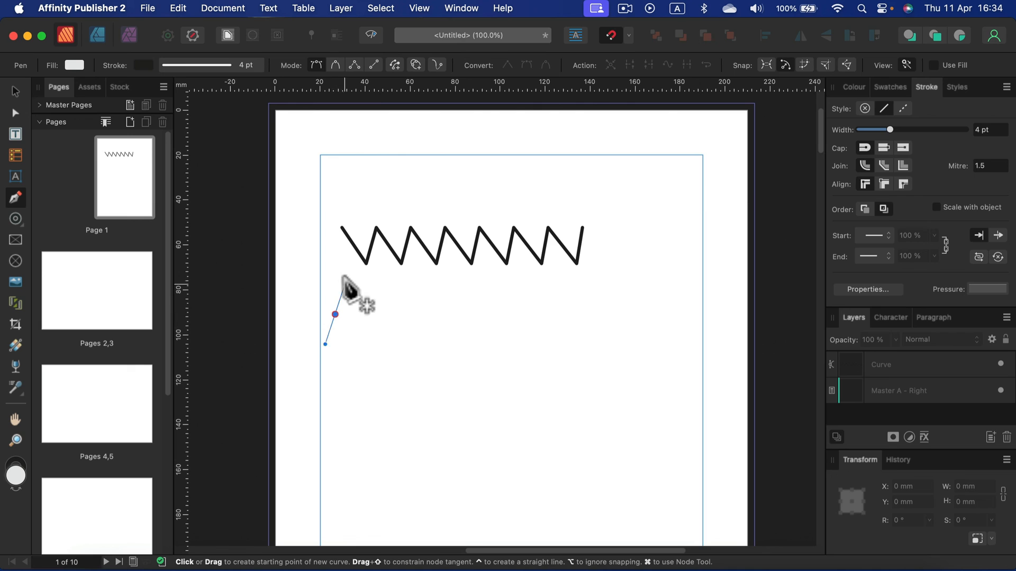
{"action": "left_click_drag", "start_coordinate": [335, 314], "coordinate": [571, 312]}
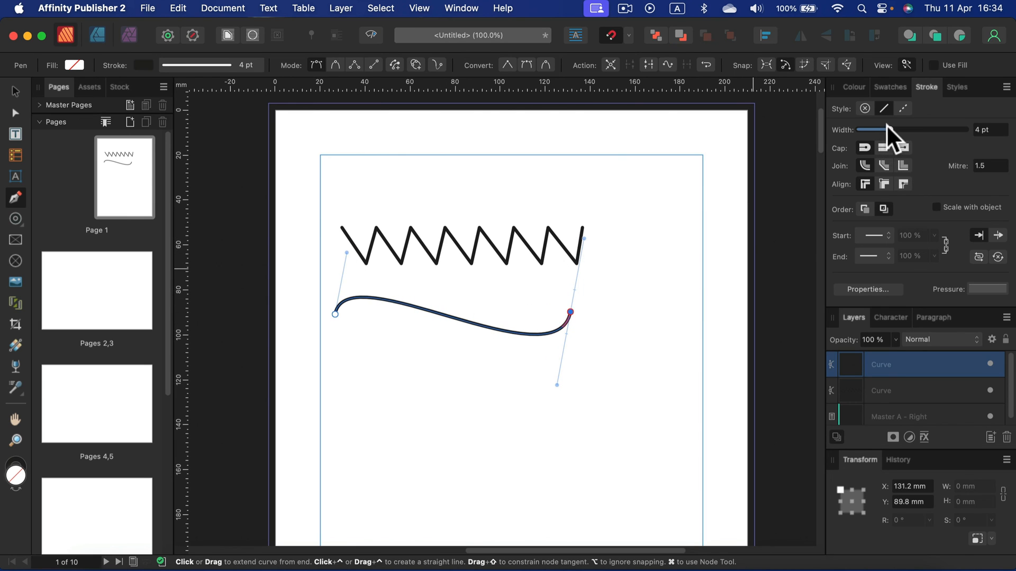
{"action": "left_click_drag", "start_coordinate": [878, 129], "coordinate": [910, 129]}
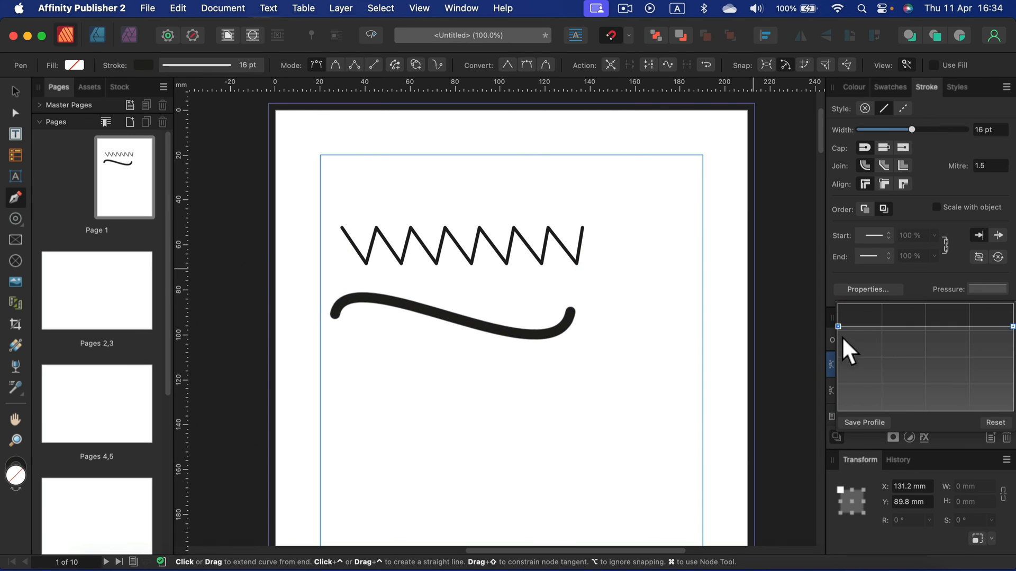
{"action": "left_click_drag", "start_coordinate": [851, 350], "coordinate": [926, 305]}
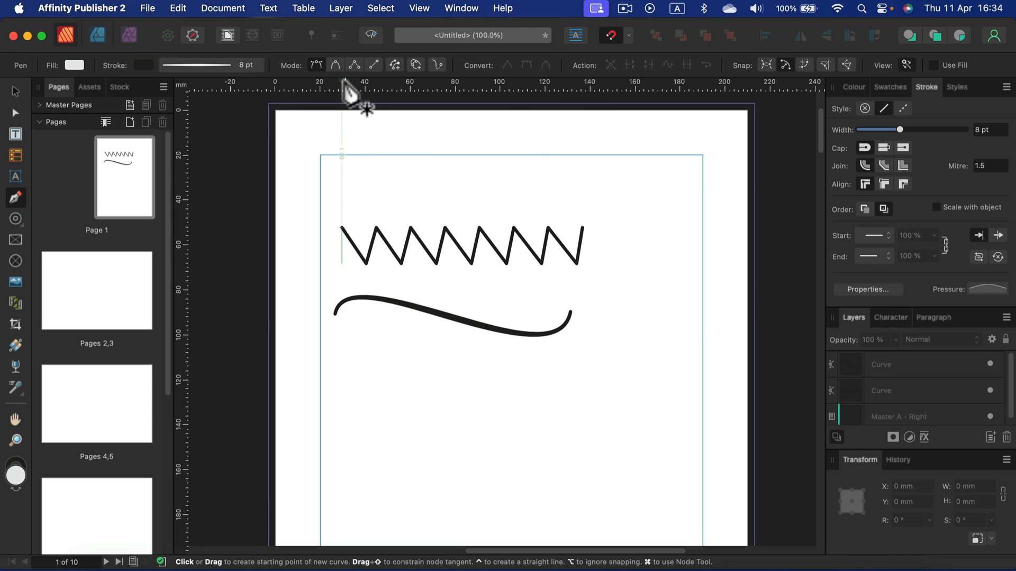
{"action": "mouse_move", "coordinate": [373, 65]}
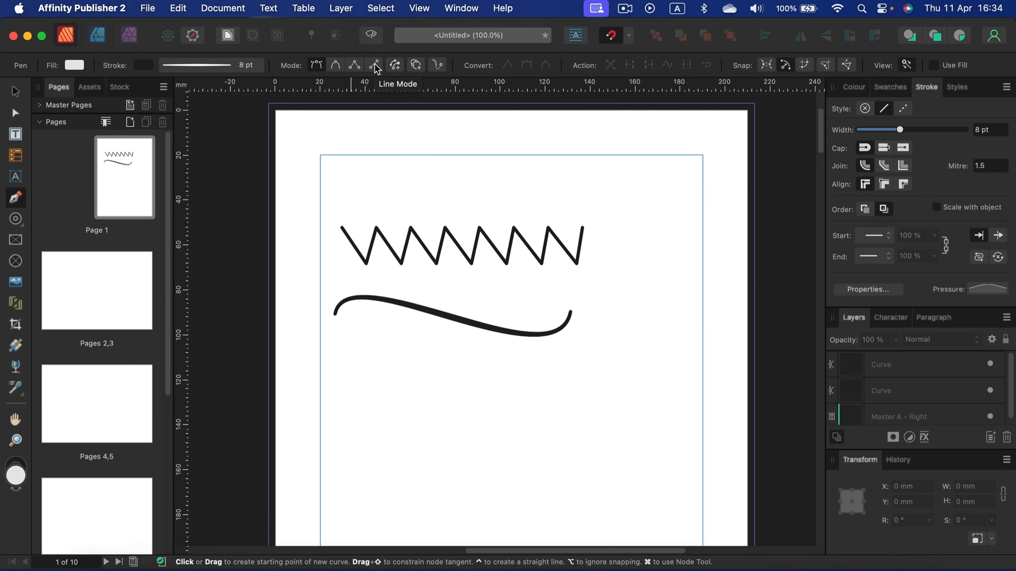
Draw a short straight diagonal line at the left, below the tapered wave
{"action": "left_click_drag", "start_coordinate": [341, 409], "coordinate": [376, 358]}
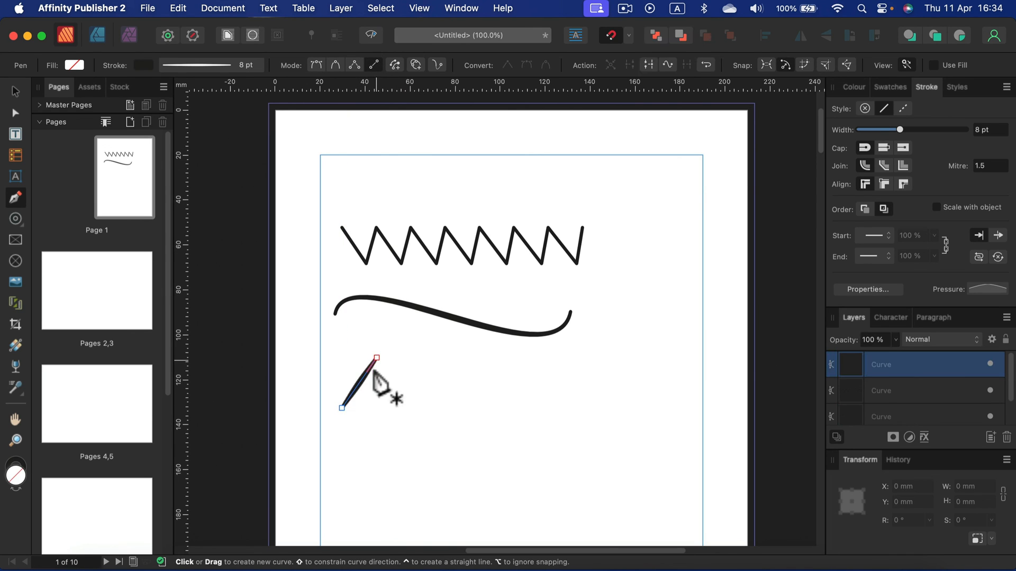